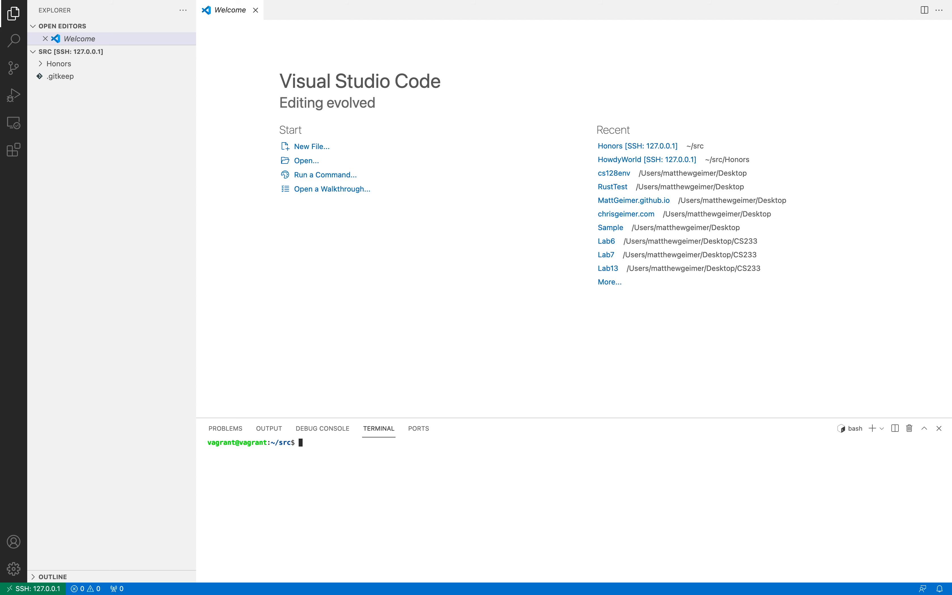
- Copy HowdyWorld's SSH clone address from the Code menu on GitHub
text(git init)
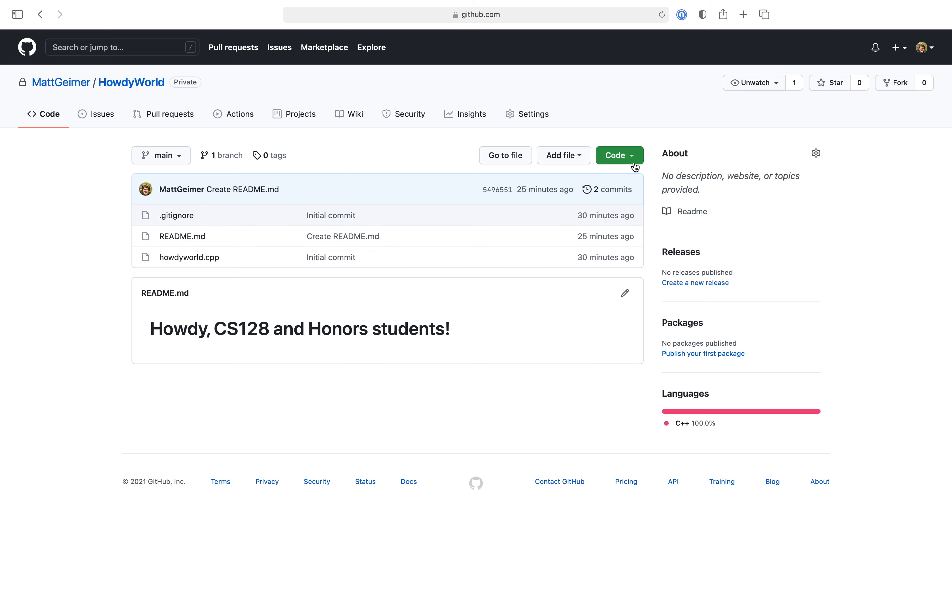
click(619, 155)
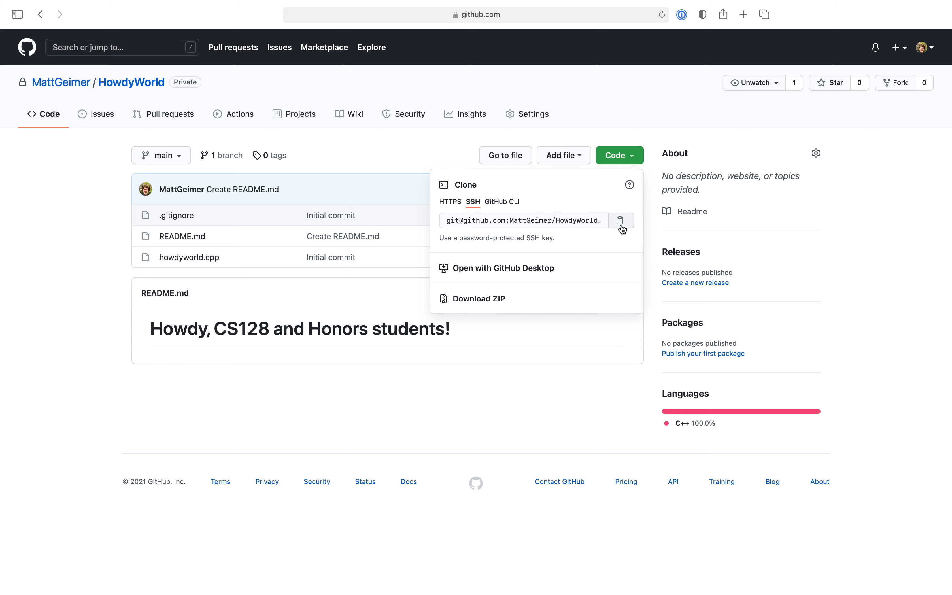
click(620, 221)
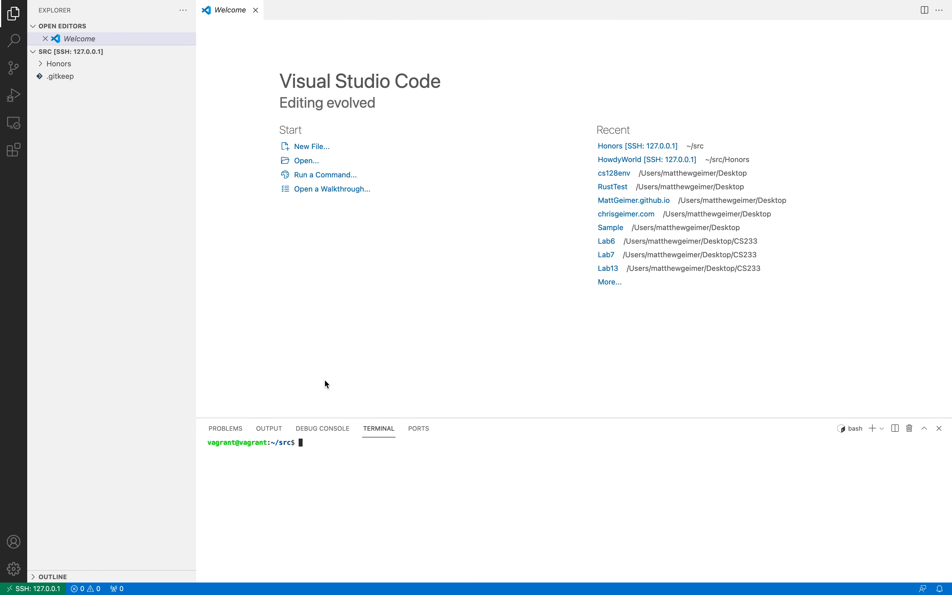
mouse_move(360, 473)
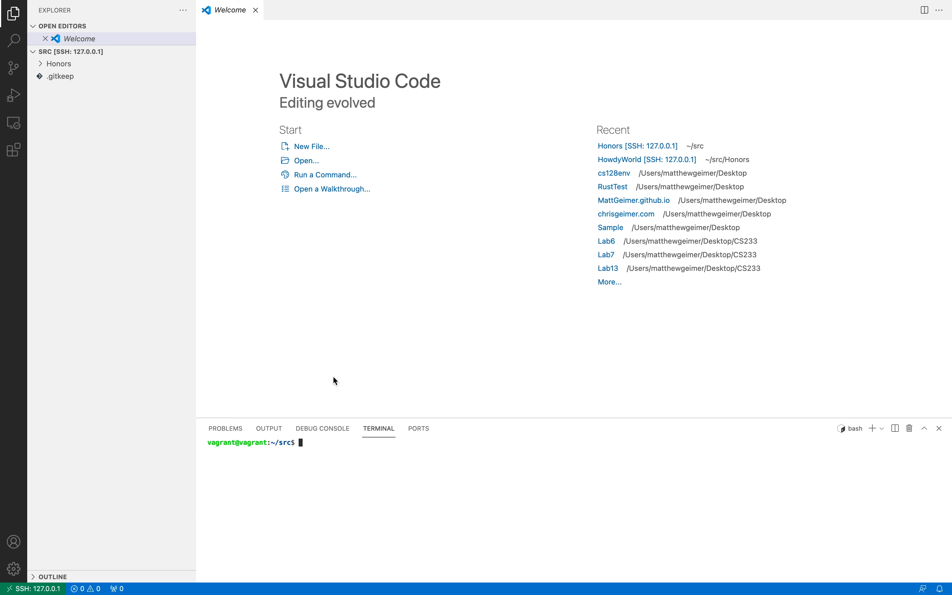
- Clone HowdyWorld into Honors via git clone, list .gitignore, howdyworld.cpp, README.md, and expand Honors
text(cd)
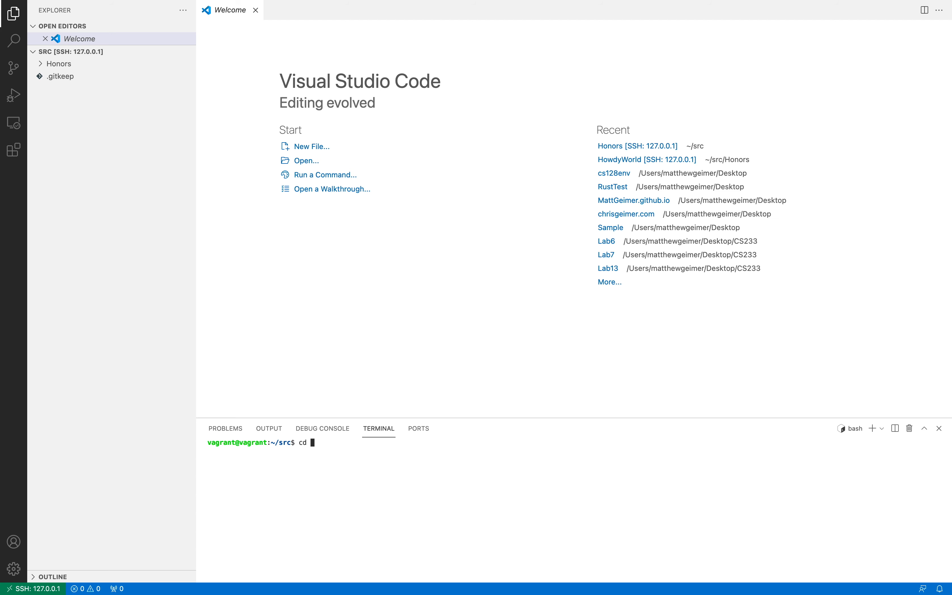
text(Honors/)
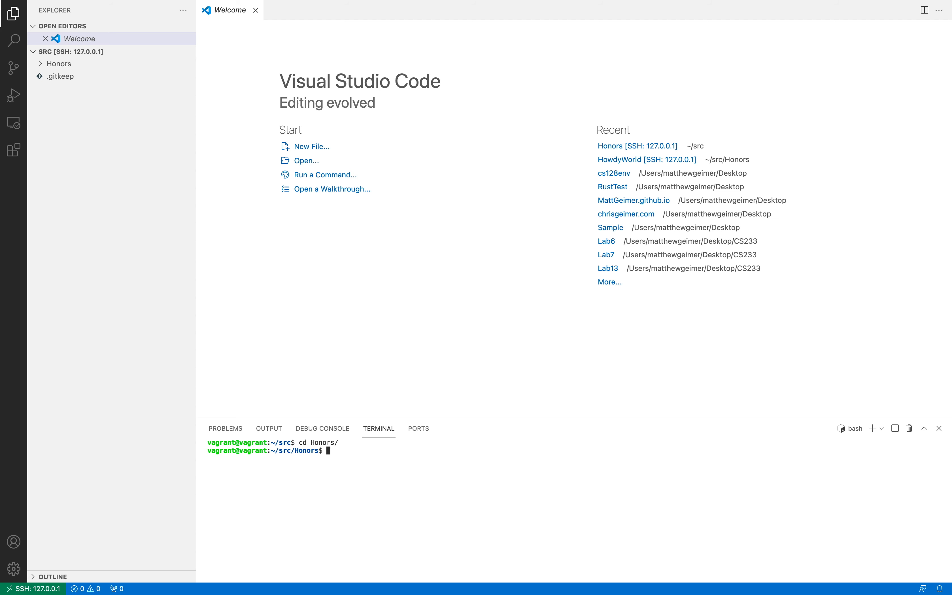
text(git clone git@github.com:MattGeimer/HowdyWorld.git)
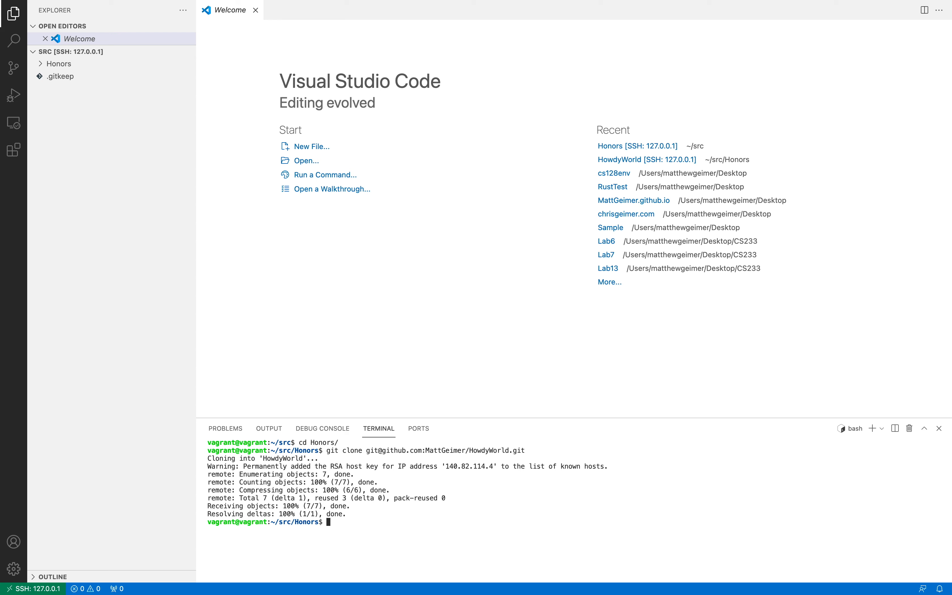
text(ls)
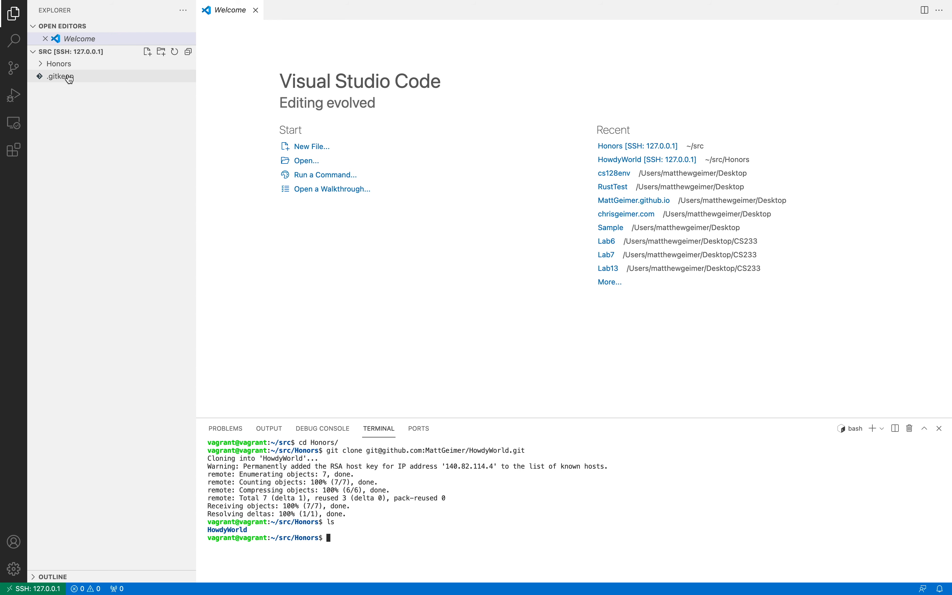
click(58, 63)
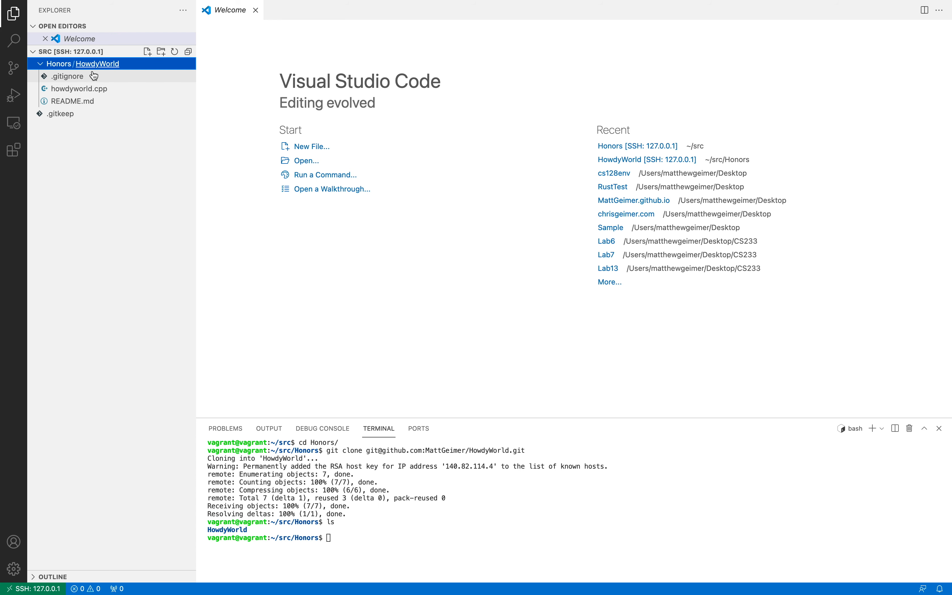
mouse_move(140, 155)
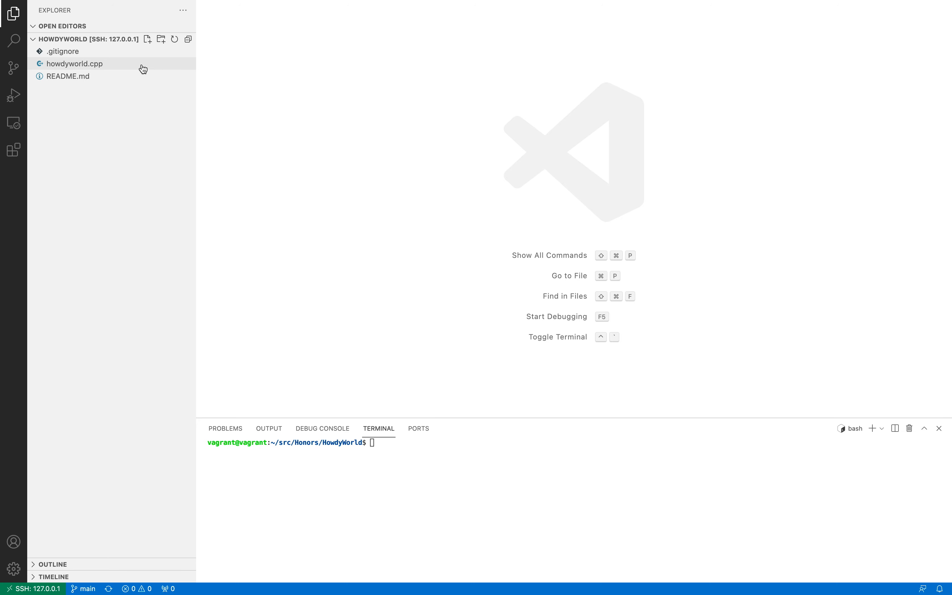
- Compile and run howdyworld.cpp printing Hello, World!, then edit the message to Howdy, World!
double_click(74, 63)
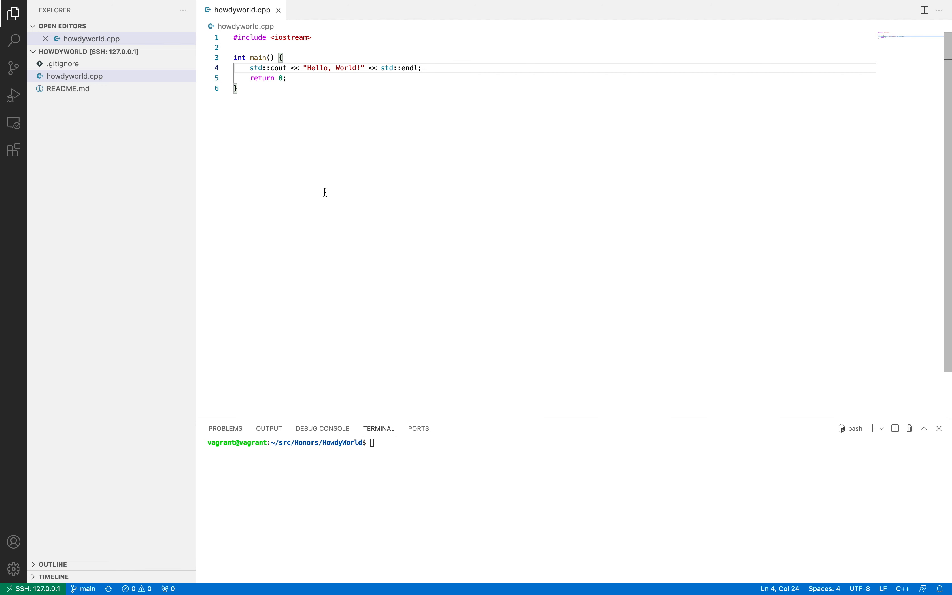
mouse_move(382, 504)
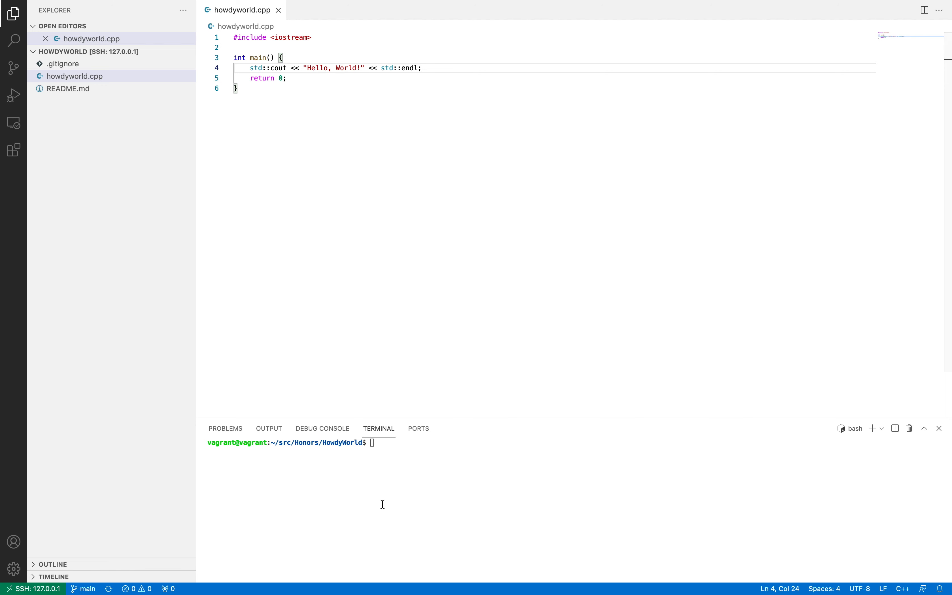
text(cl howdyworld.cpp -o howdyworld)
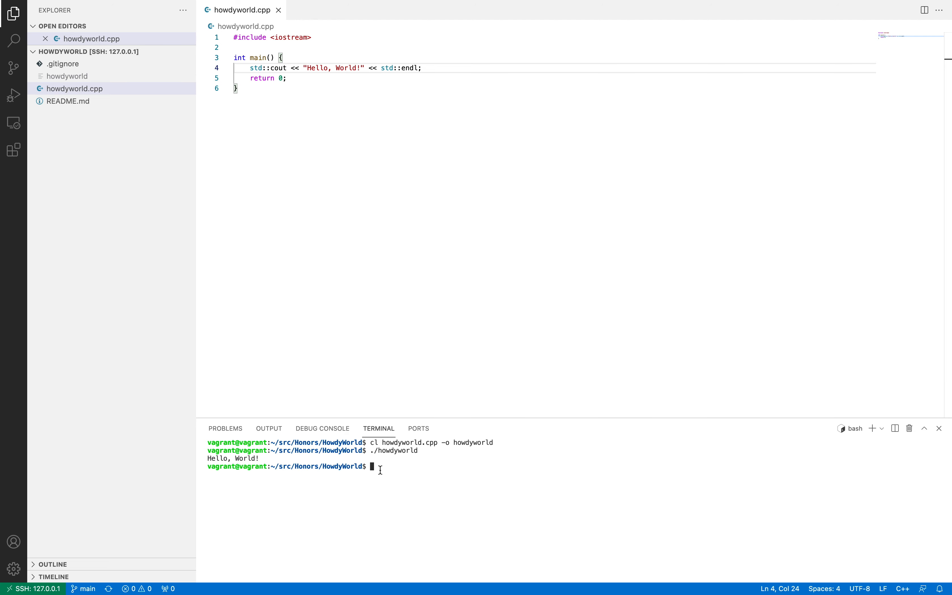
double_click(317, 68)
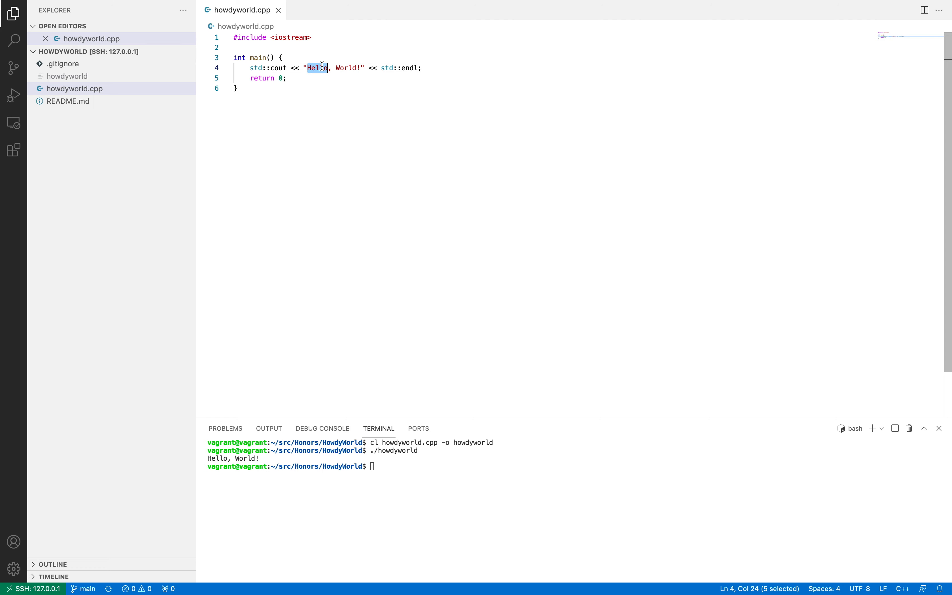
text(Howdy)
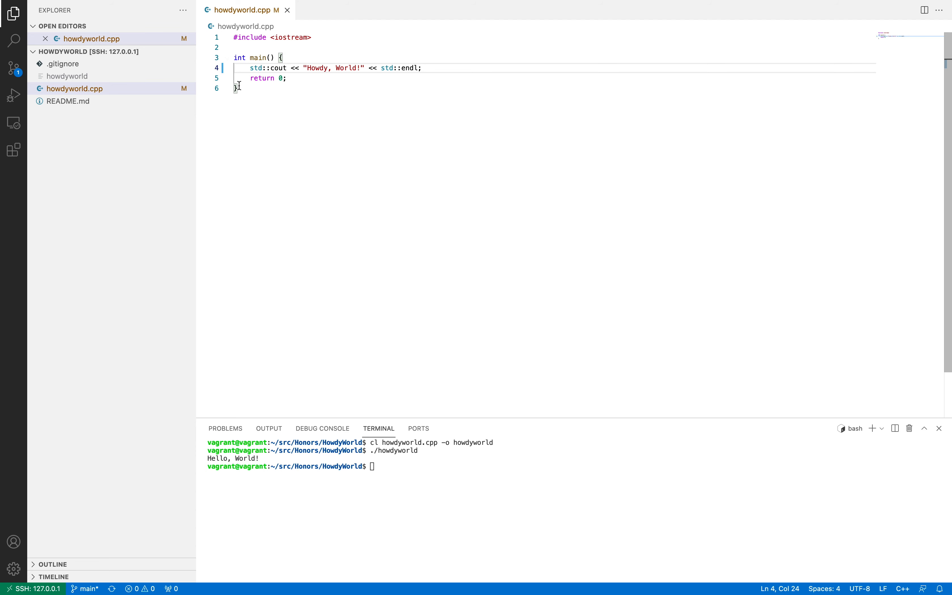
mouse_move(253, 115)
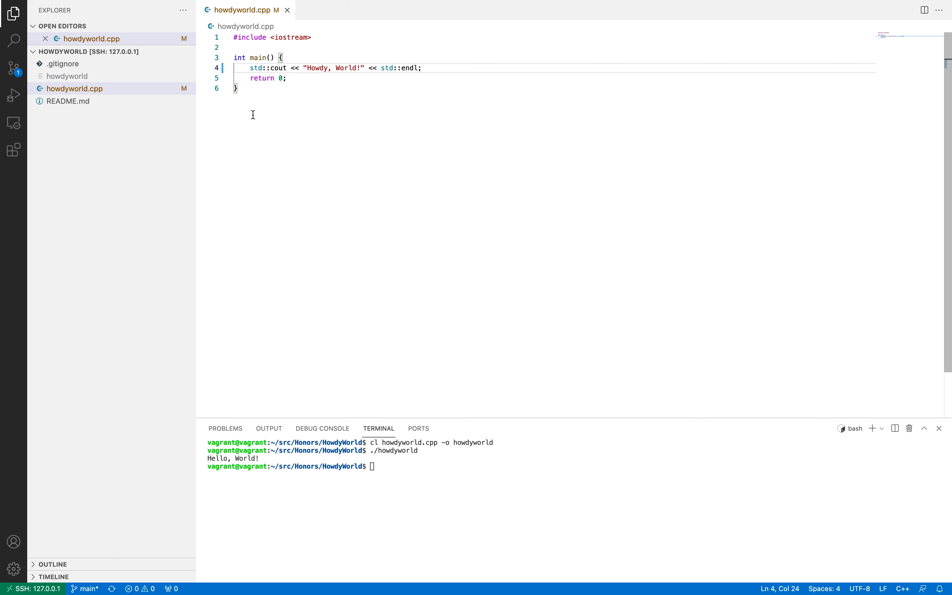
- Recompile so the program prints Howdy, World!, then stage all changes with git add -A
text(cl howdyworld.cpp -o howdyworld)
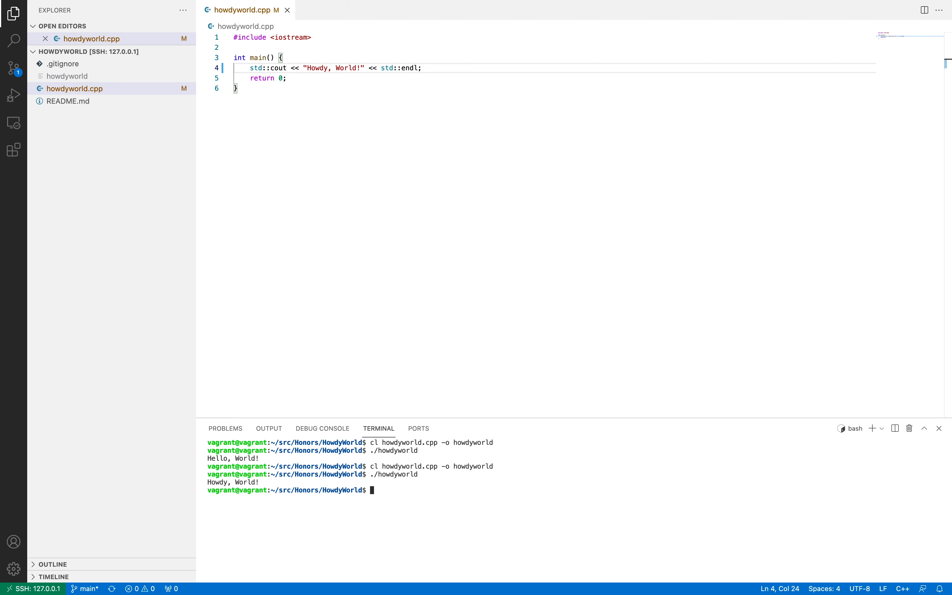
text(git add)
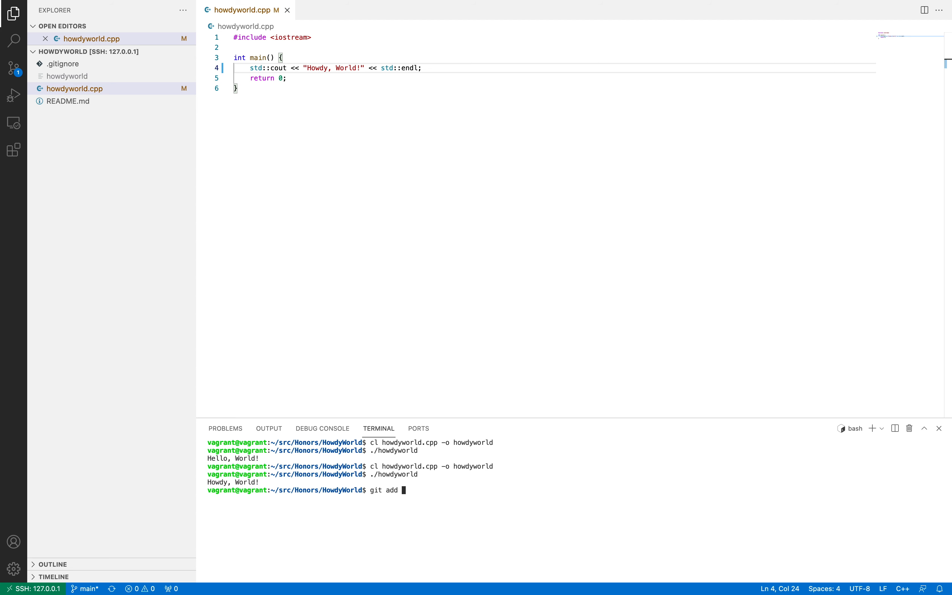
text(-A)
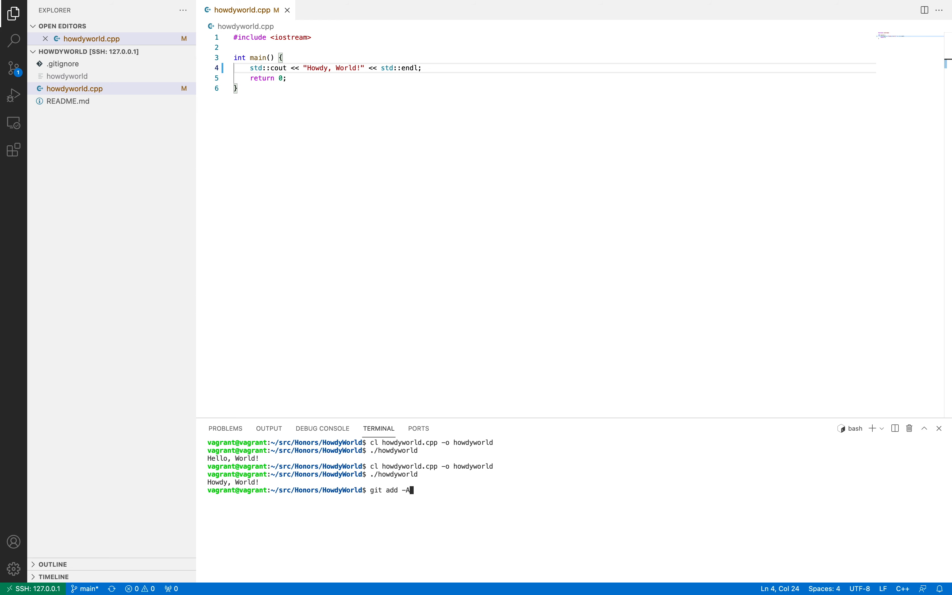
mouse_move(454, 424)
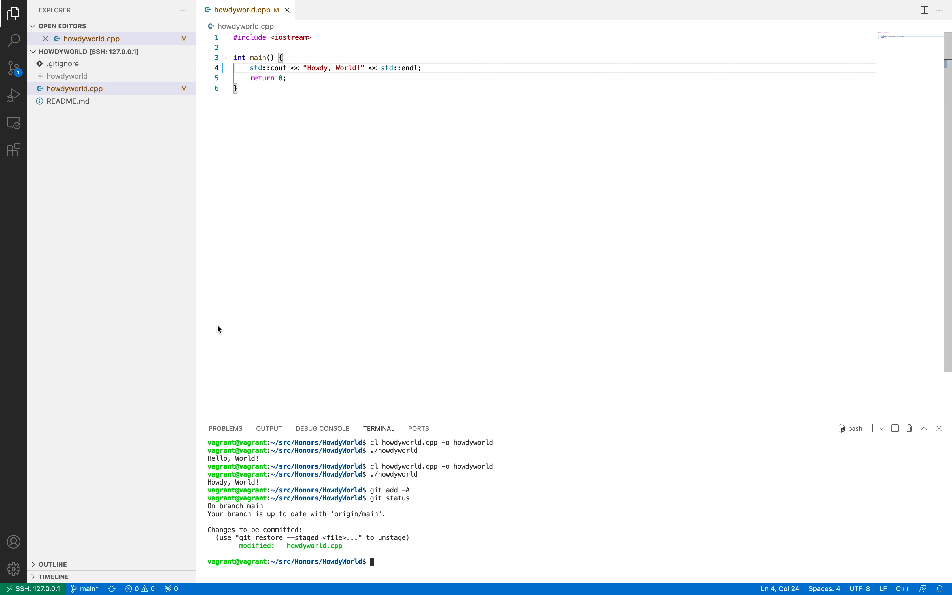
mouse_move(355, 538)
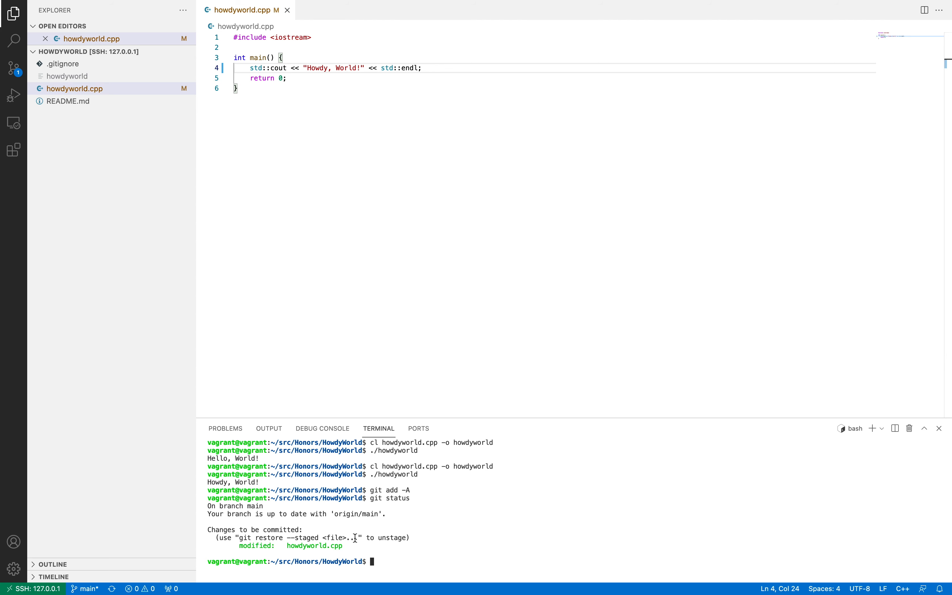
- Clear the terminal output back to an empty prompt
text(git a)
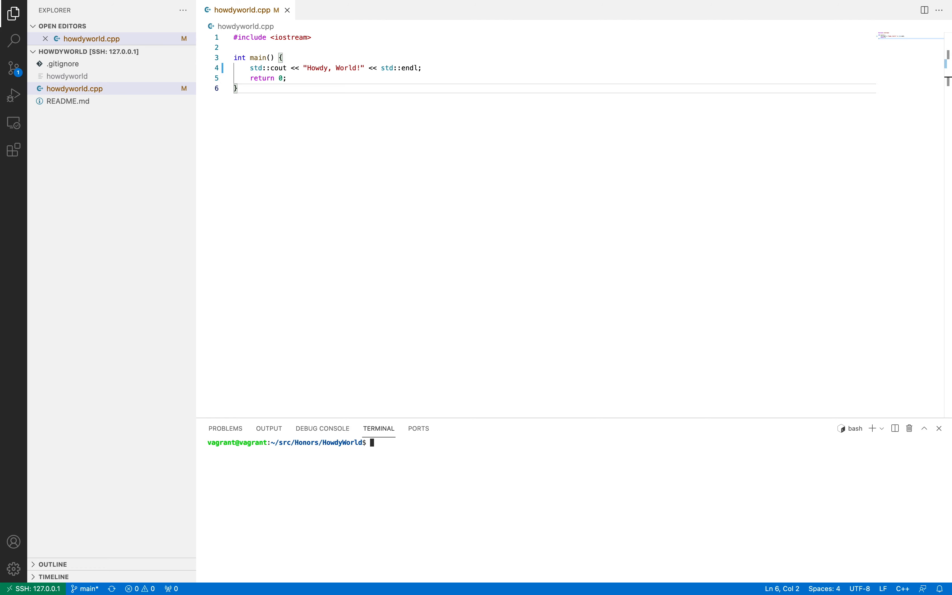
- Commit the staged howdyworld.cpp change on main with message "Change hello to howdy"
text(git commit)
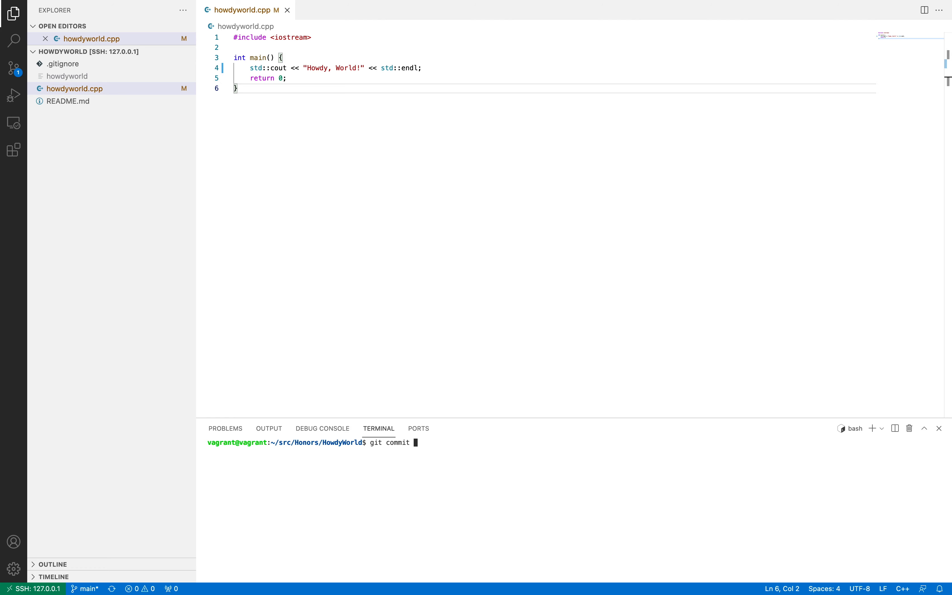
text(-m ")
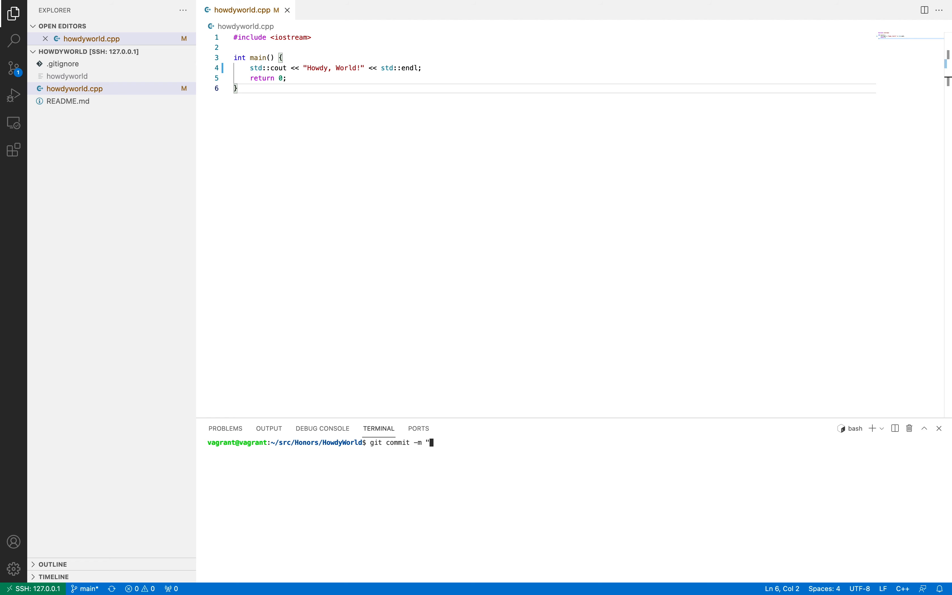
text(Change)
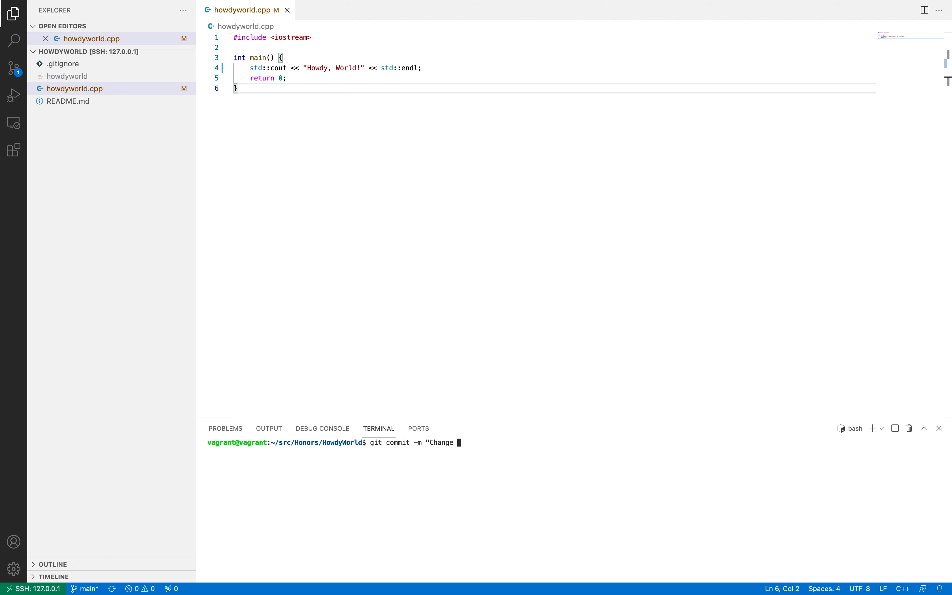
text(hello to howdy)
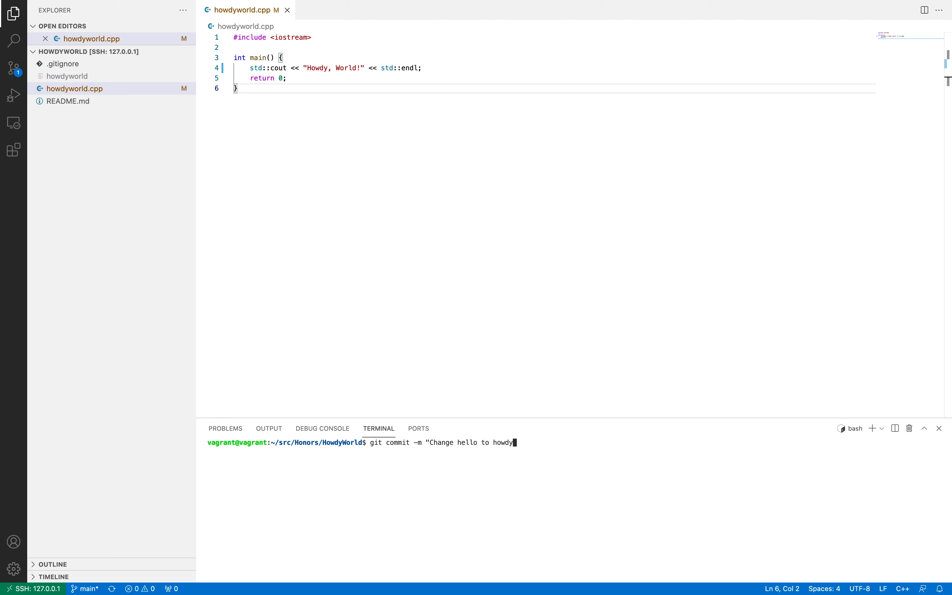
text(")
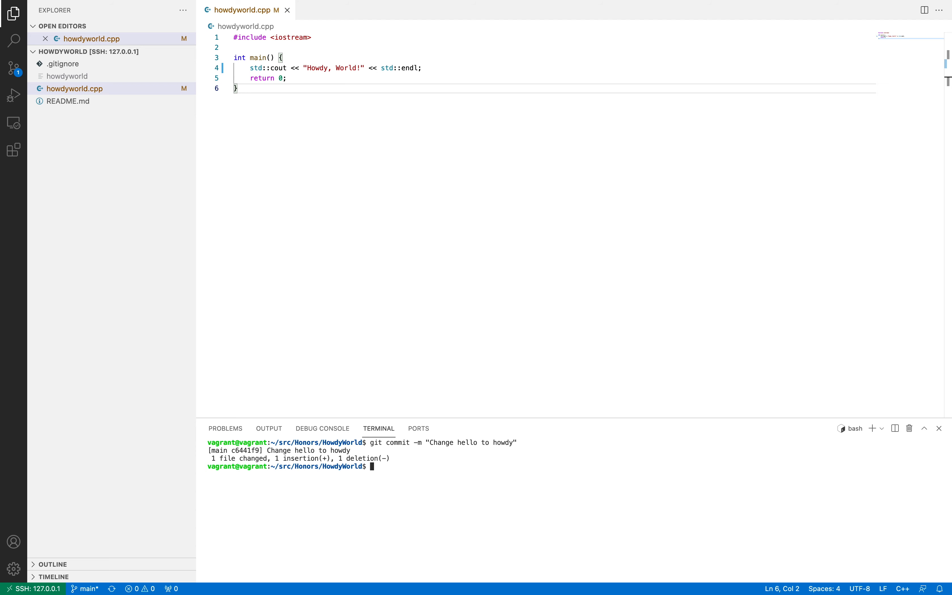
- Review the three-commit history with git log, then return to an empty prompt
text(git log)
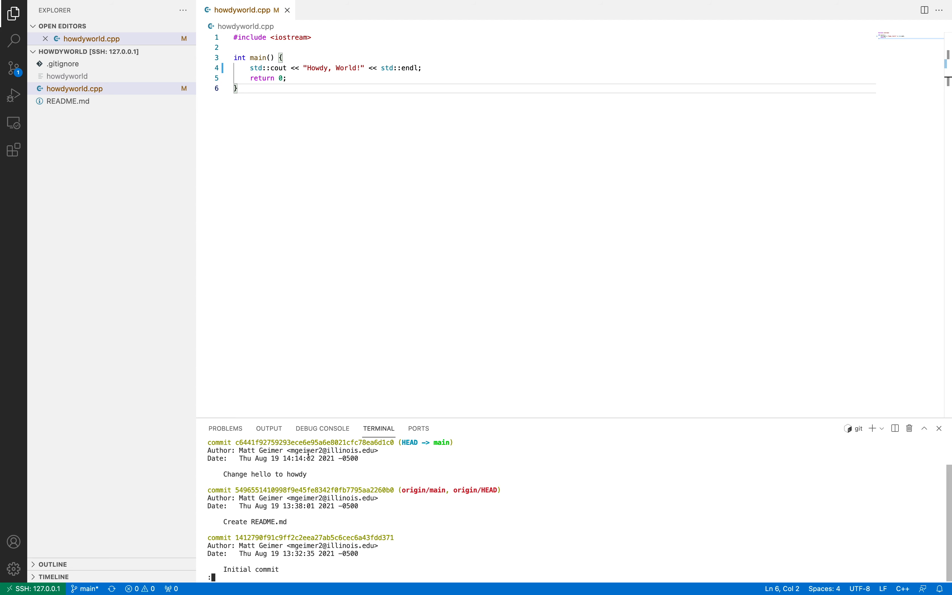
double_click(264, 474)
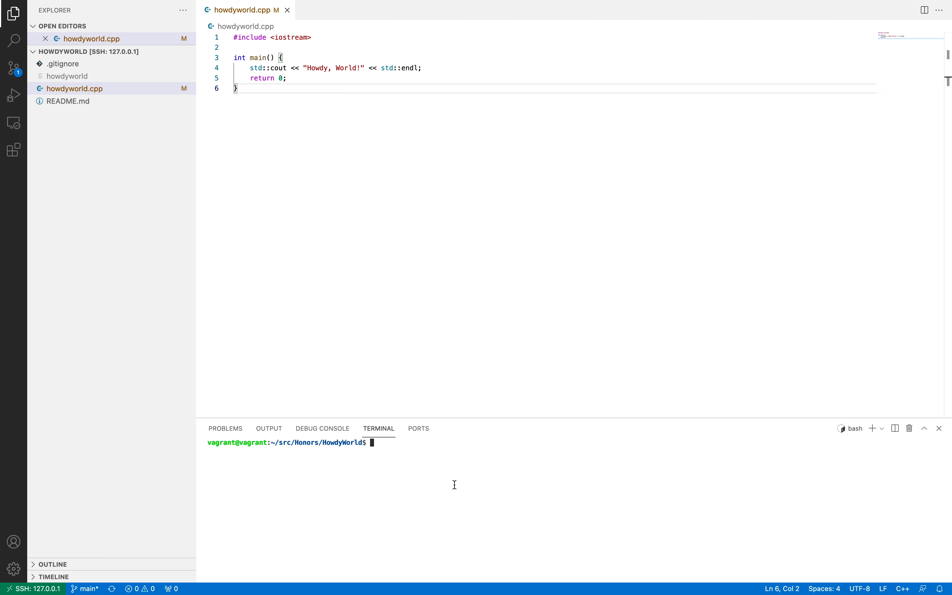
- Push the Change hello to howdy commit to GitHub's HowdyWorld main branch
text(git push)
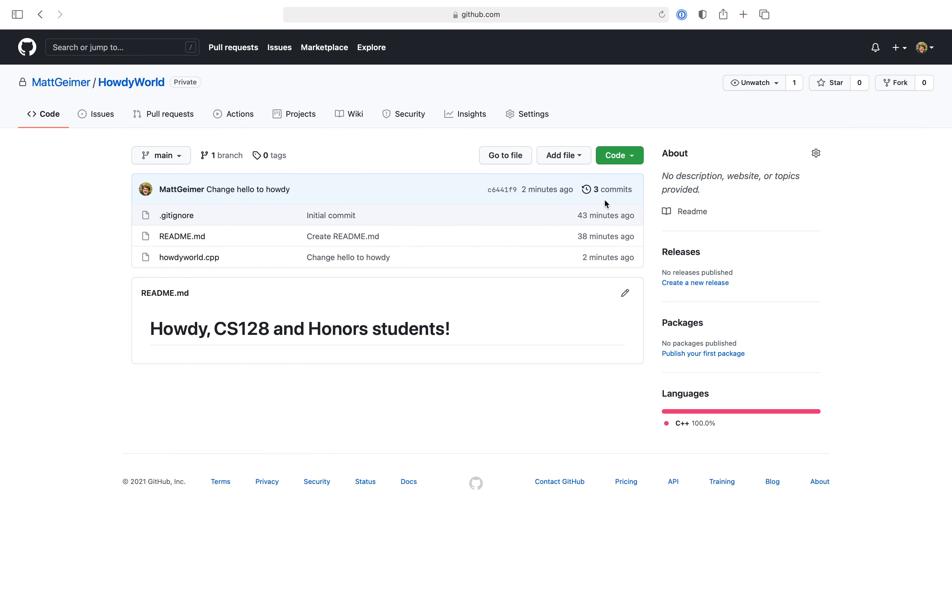
- Edit howdyworld.cpp on GitHub as commit Update howdy world message printed, then view the four-commit history
click(611, 188)
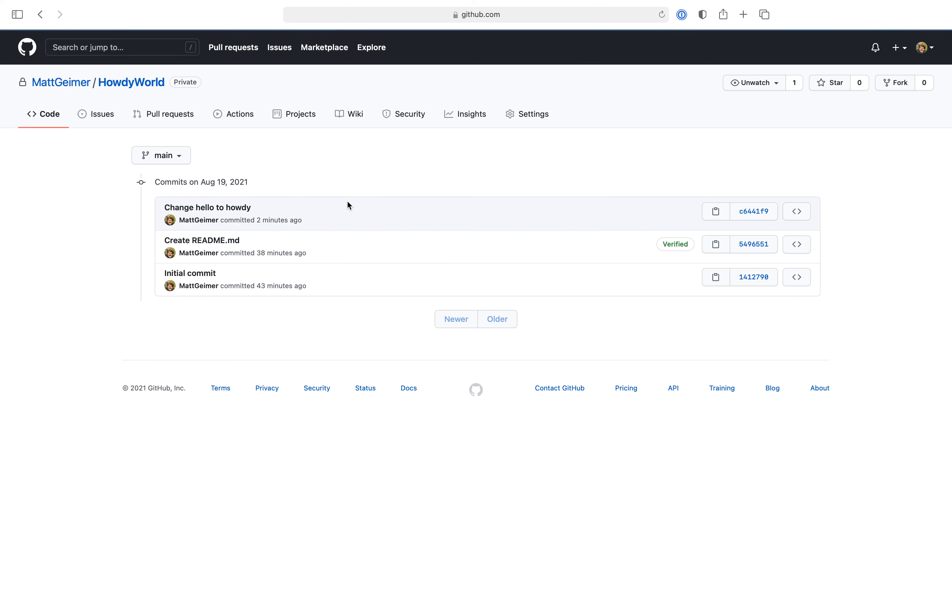
click(207, 207)
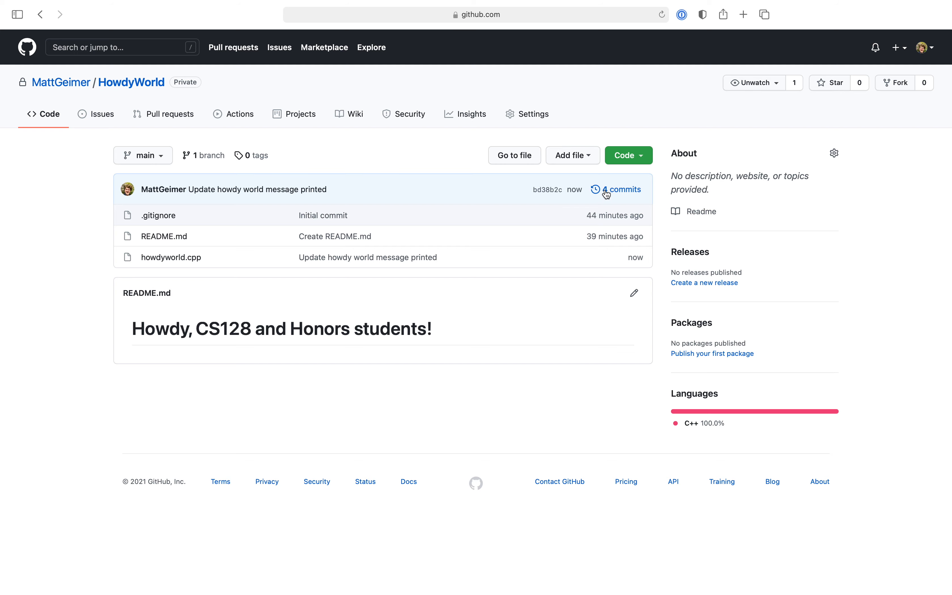
click(619, 190)
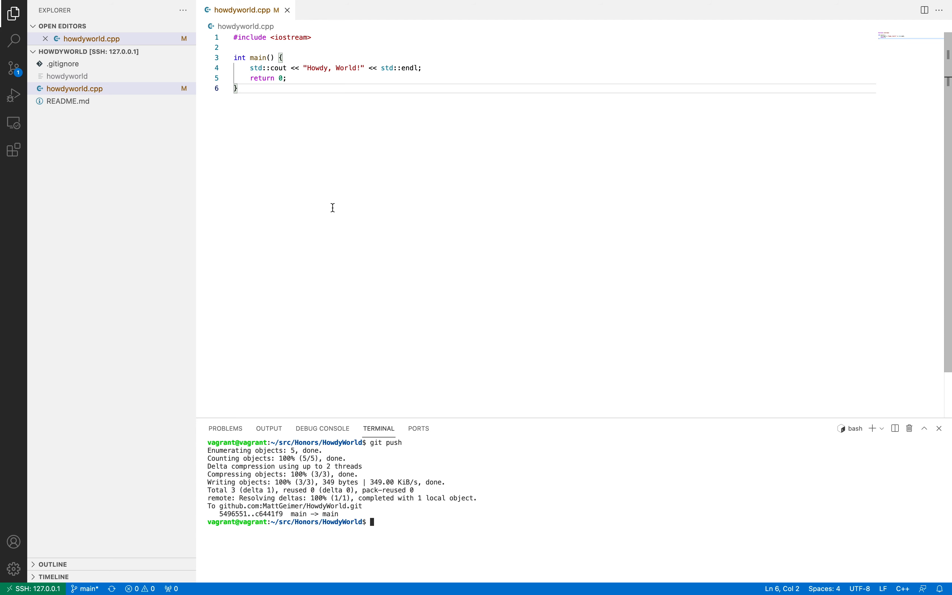
- Pull the remote commit, recompile, and run printing Howdy, CS128 and Honors students!
text(git pull)
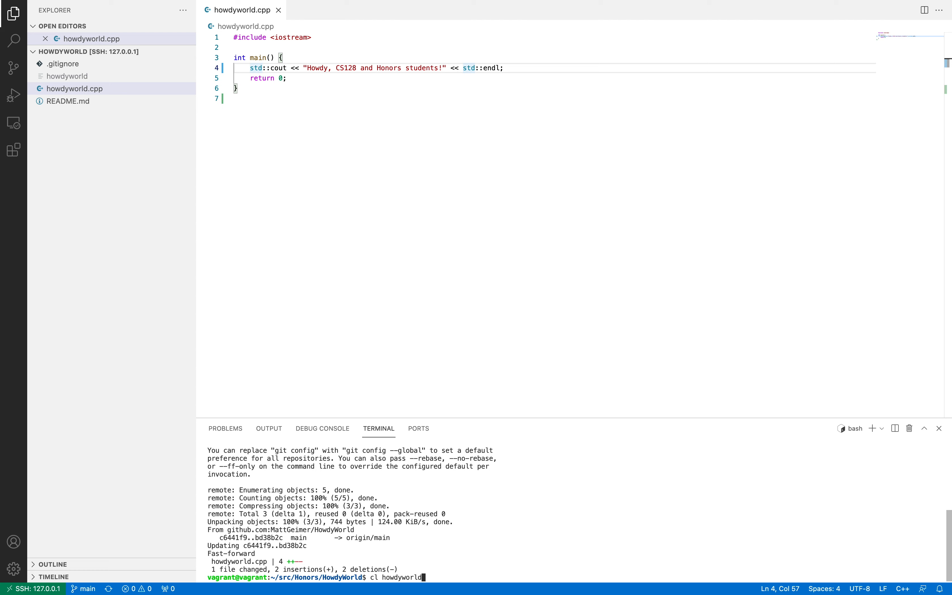
text(.cpp)
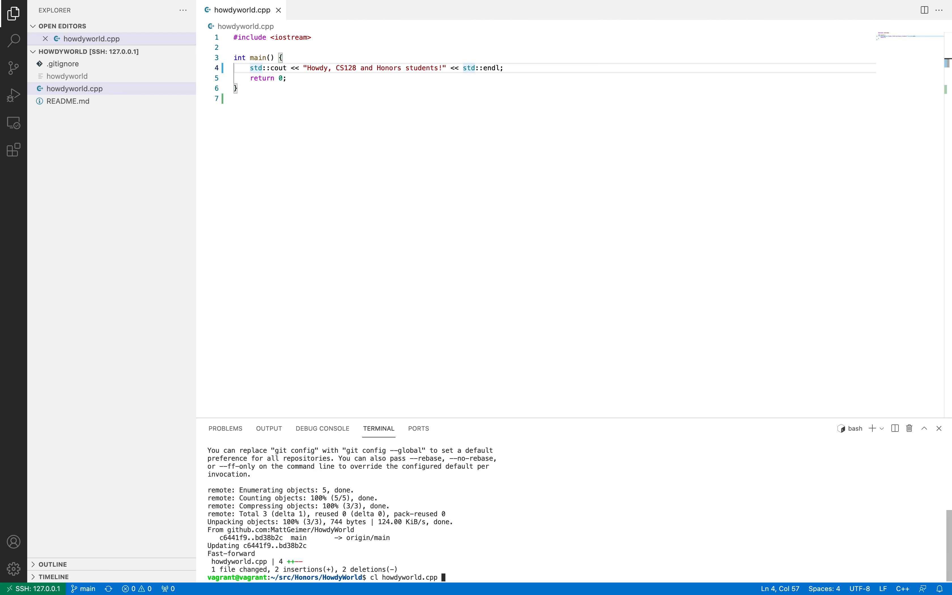
text(-o howdyworld)
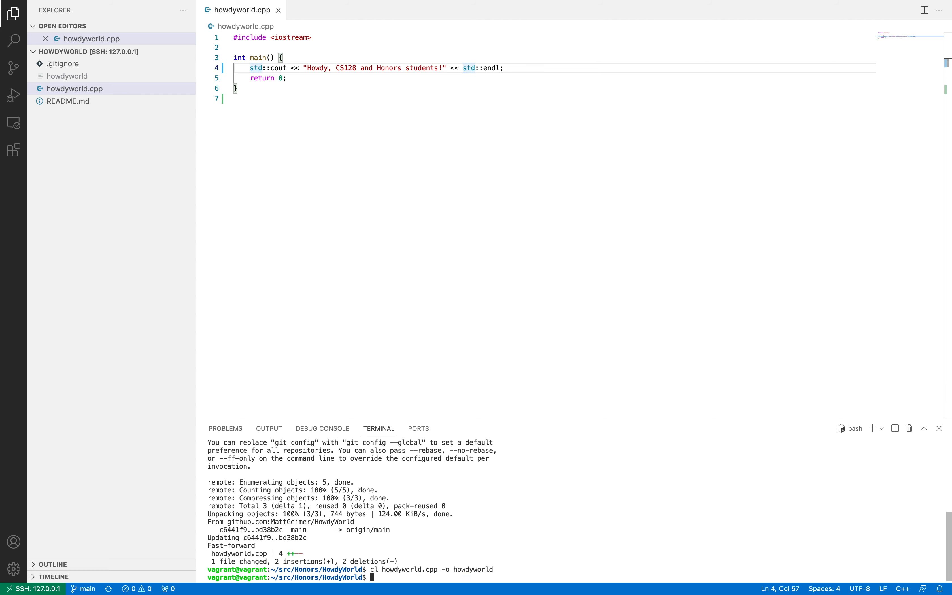
text(./howdyworld)
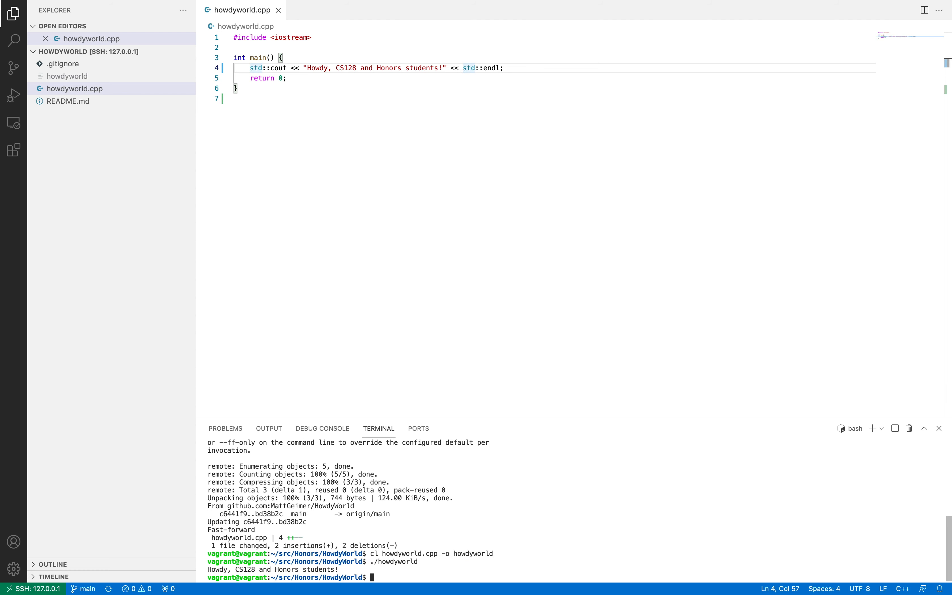